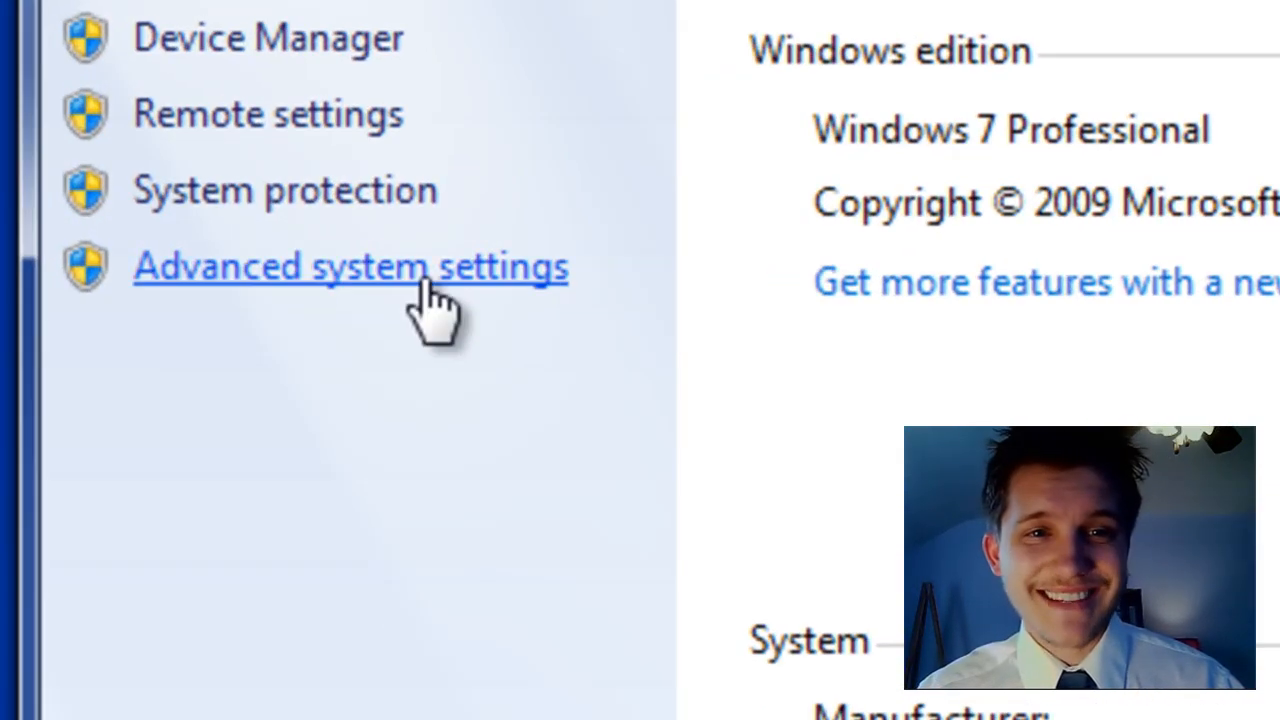
Show System Properties on the Advanced tab with Performance, User Profiles and Startup and Recovery
left_click(350, 264)
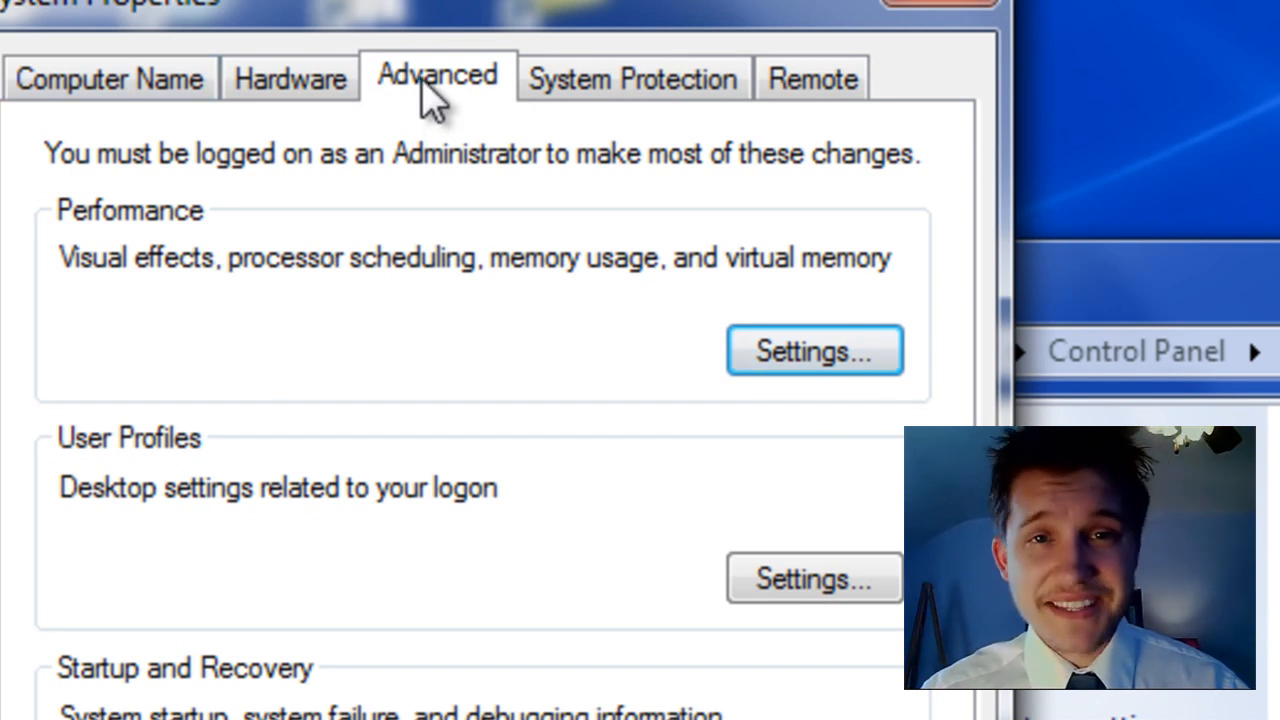
mouse_move(444, 84)
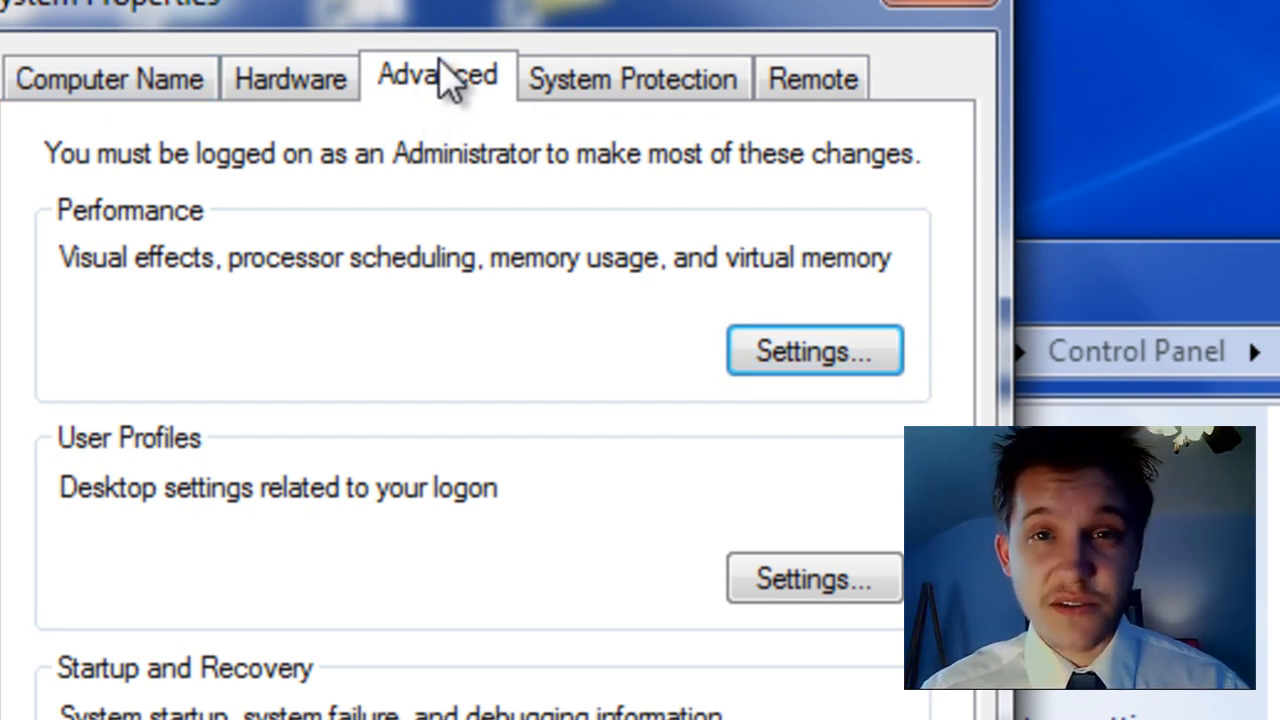
mouse_move(630, 320)
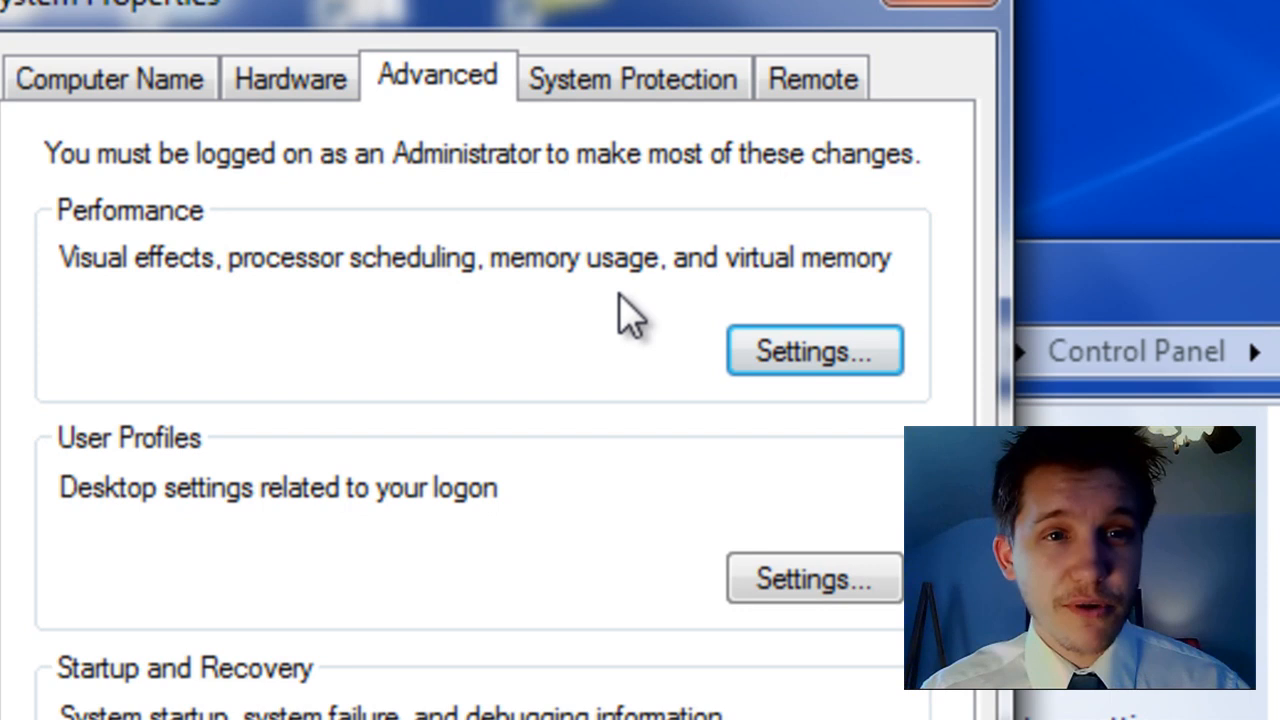
Show the Performance Options Visual Effects tab and review its checkbox list
left_click(812, 352)
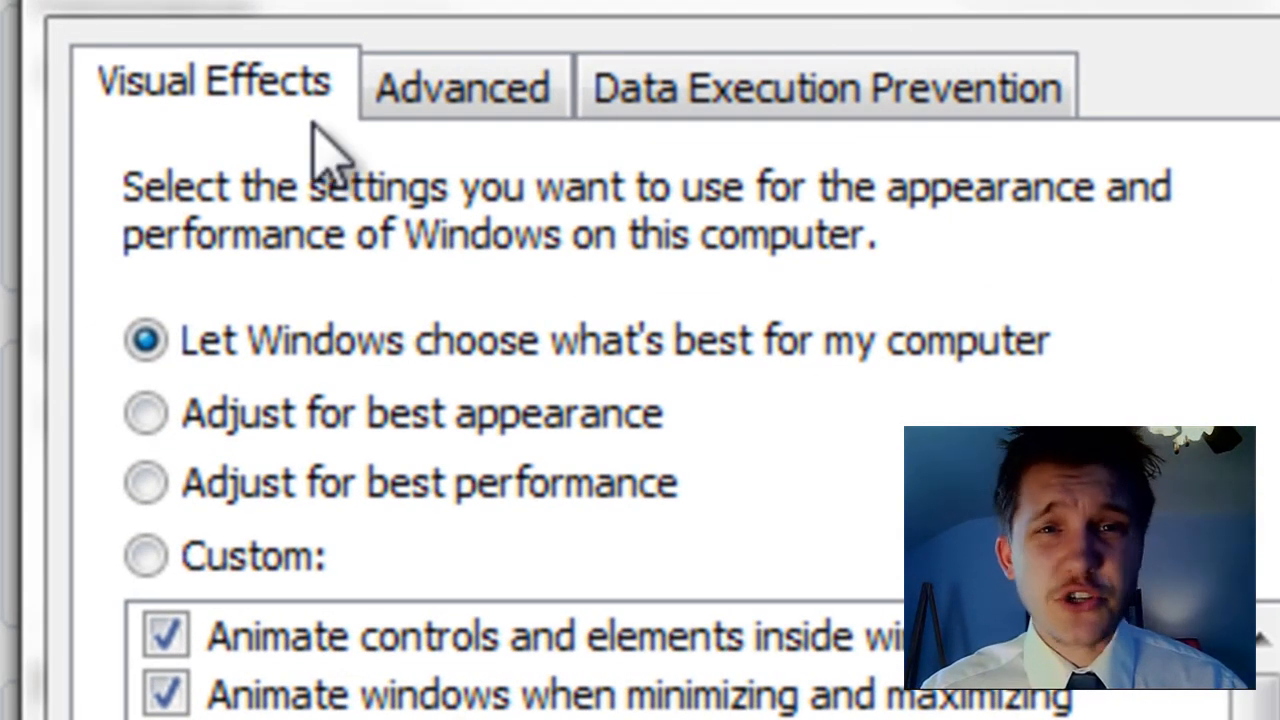
scroll("down", 3)
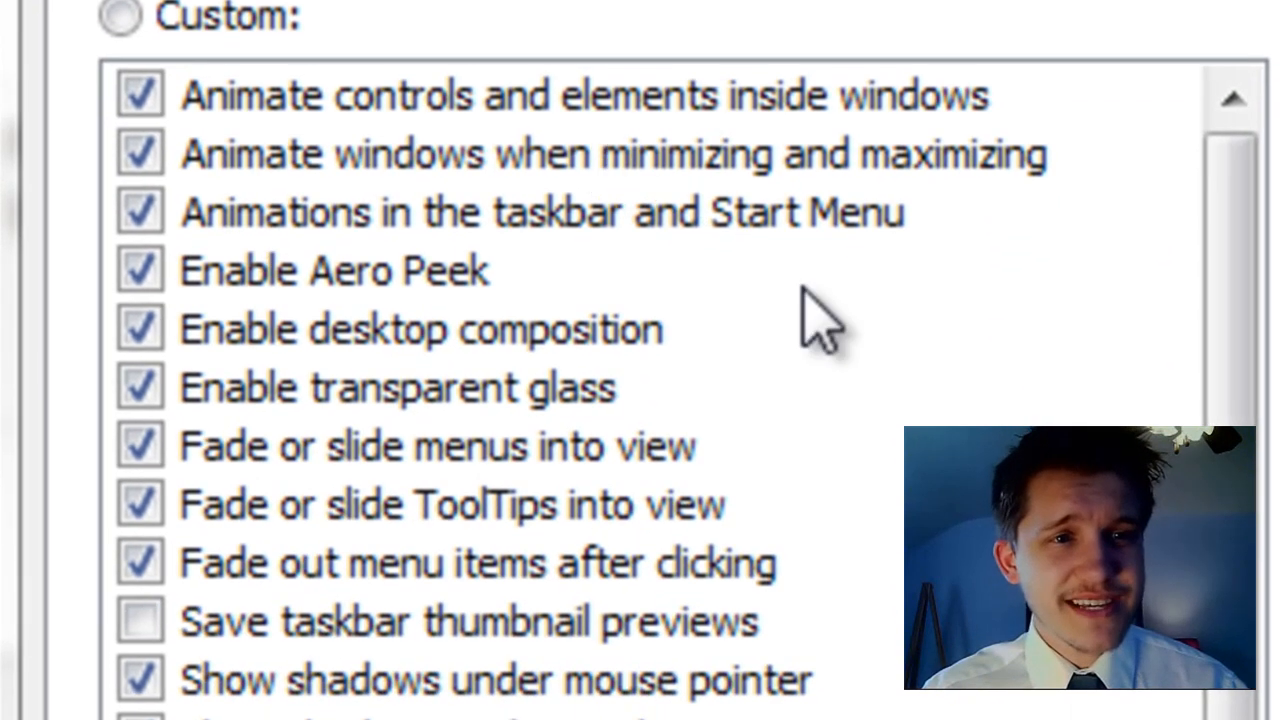
scroll("down", 3)
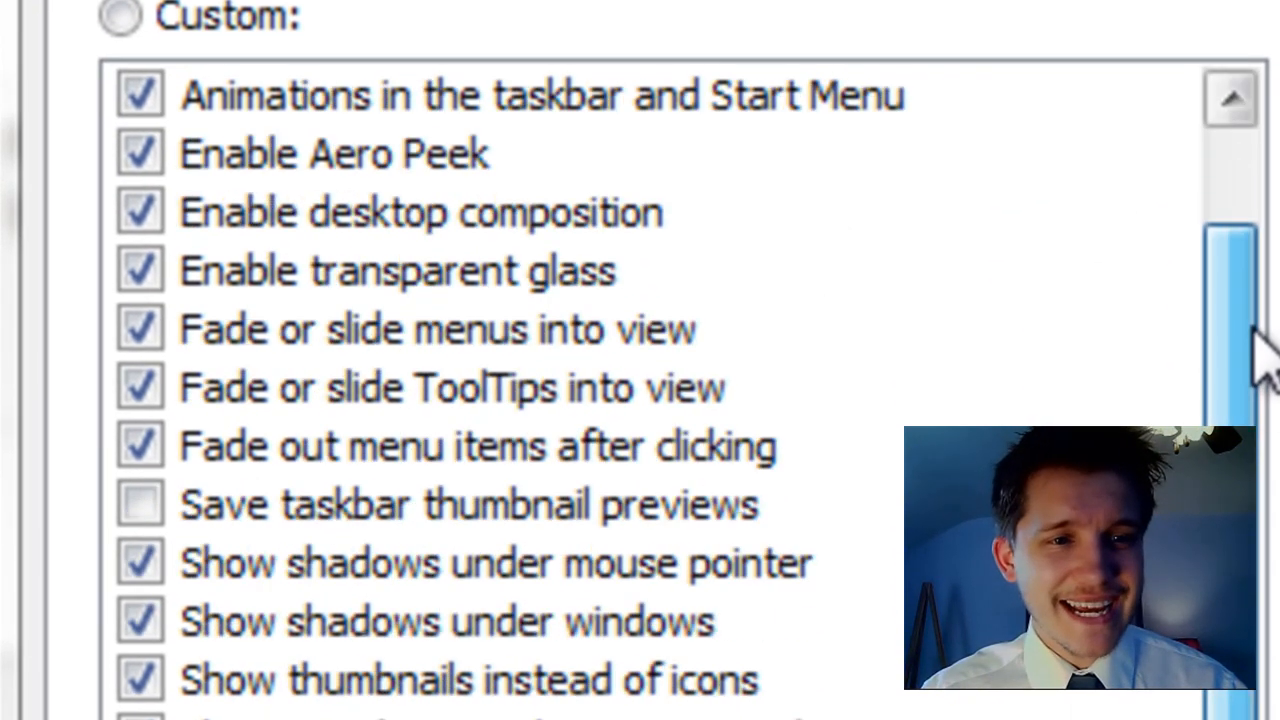
scroll("up", 3)
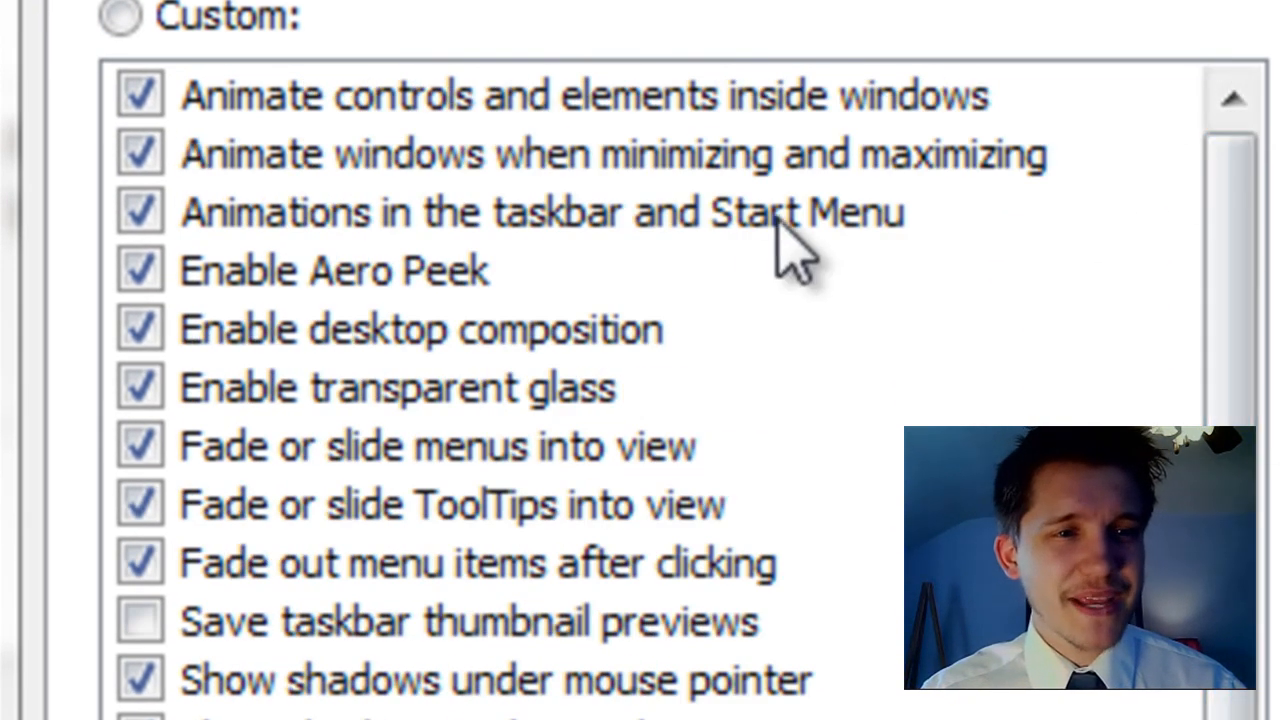
mouse_move(780, 560)
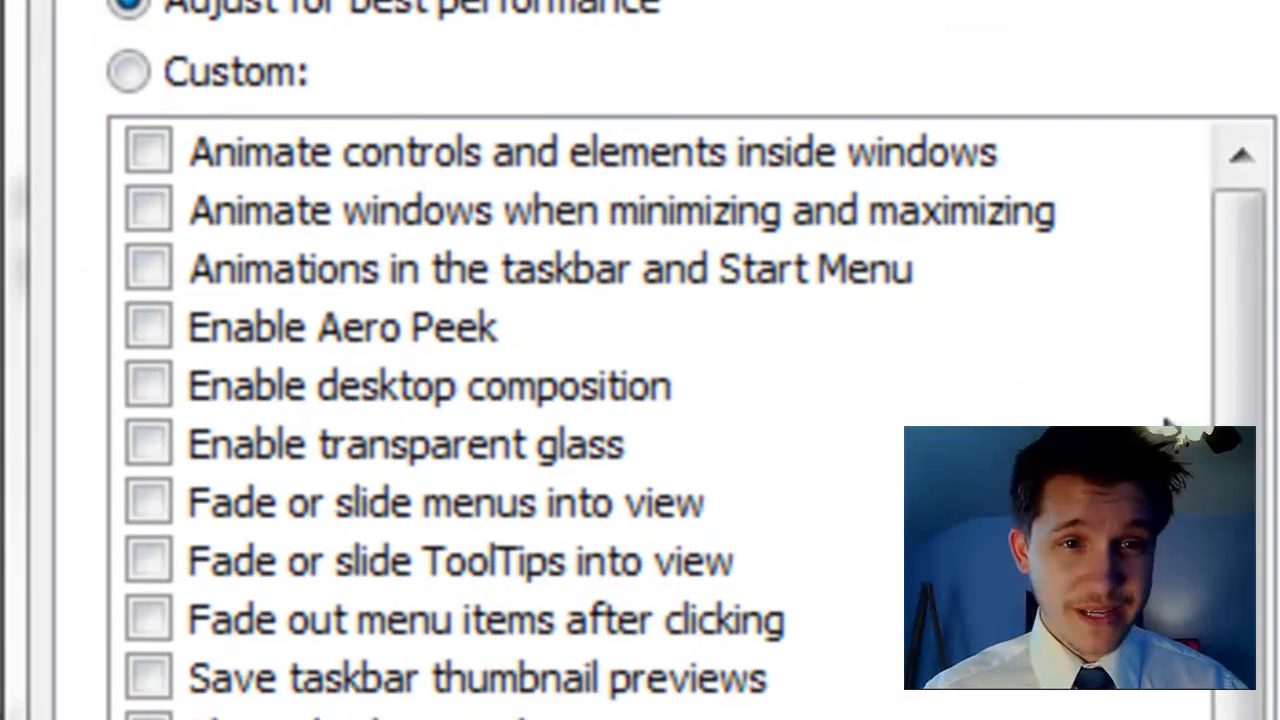
Scroll the Visual Effects list to review the now-cleared animation and appearance checkboxes
scroll("down", 3)
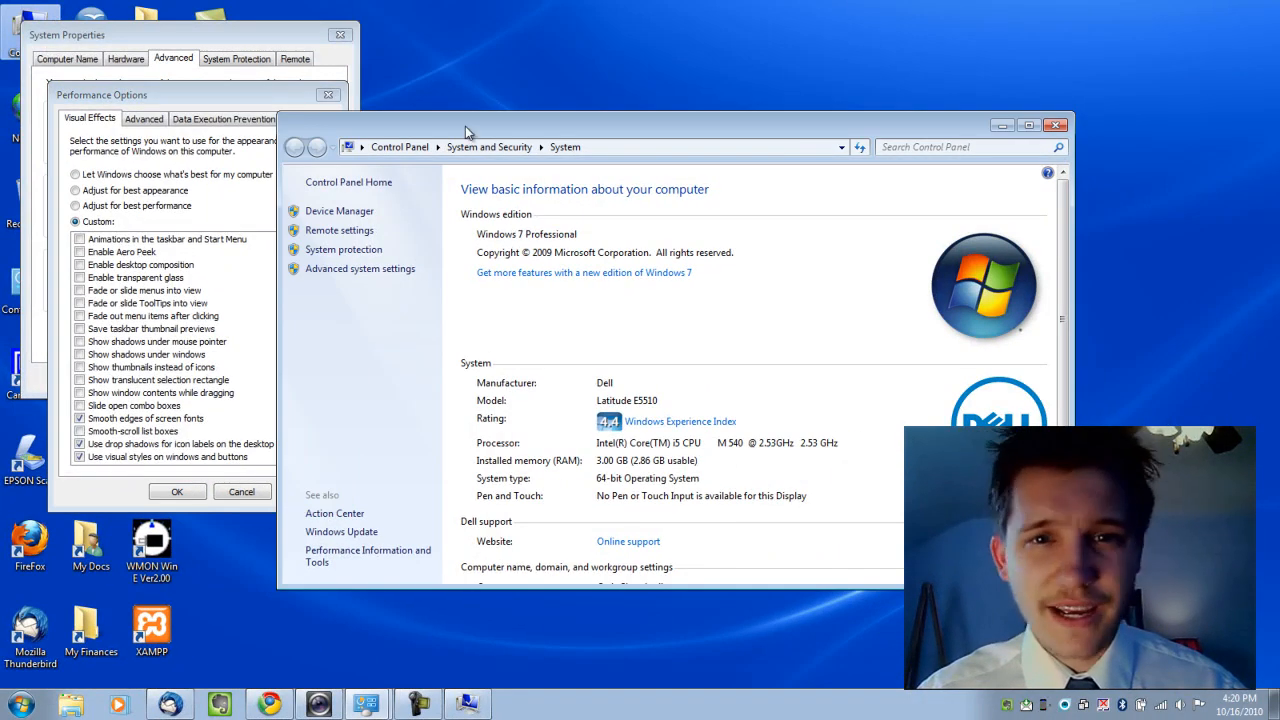
mouse_move(796, 140)
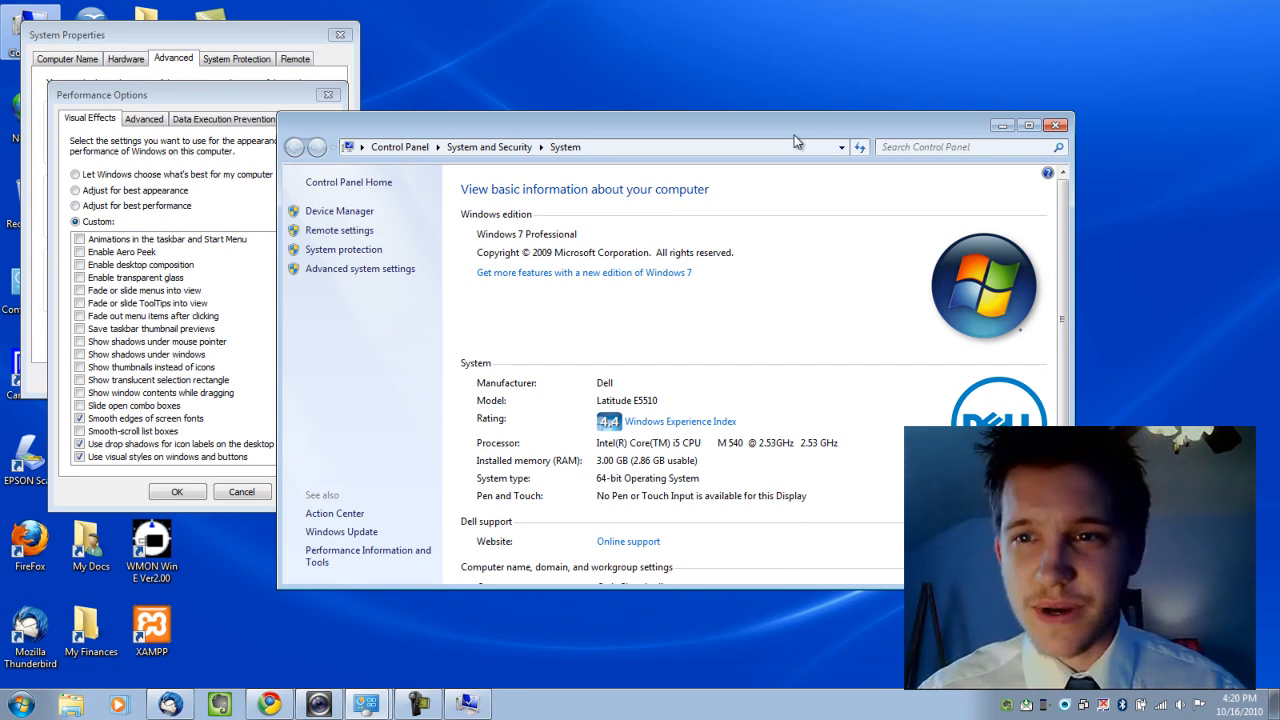